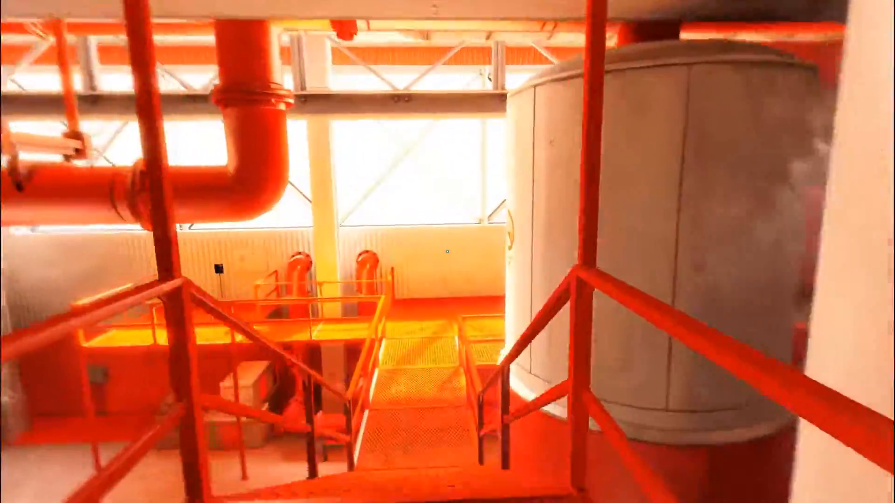
scroll("down", 3)
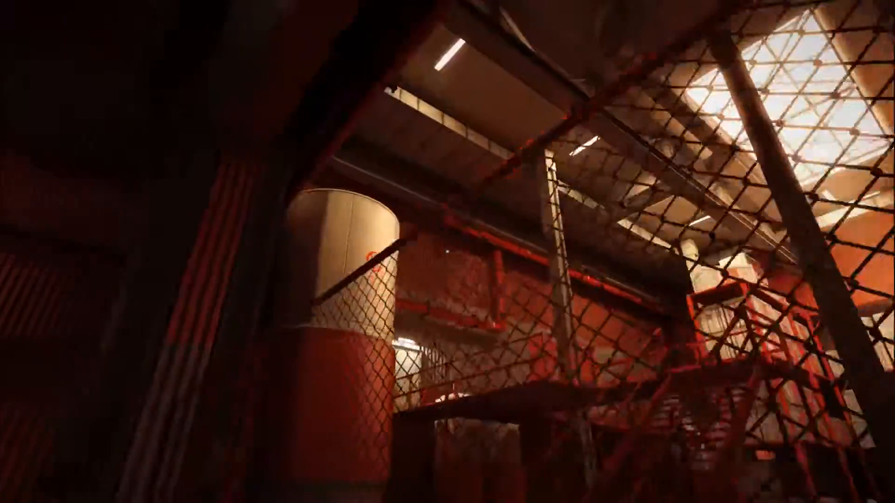
mouse_move(448, 252)
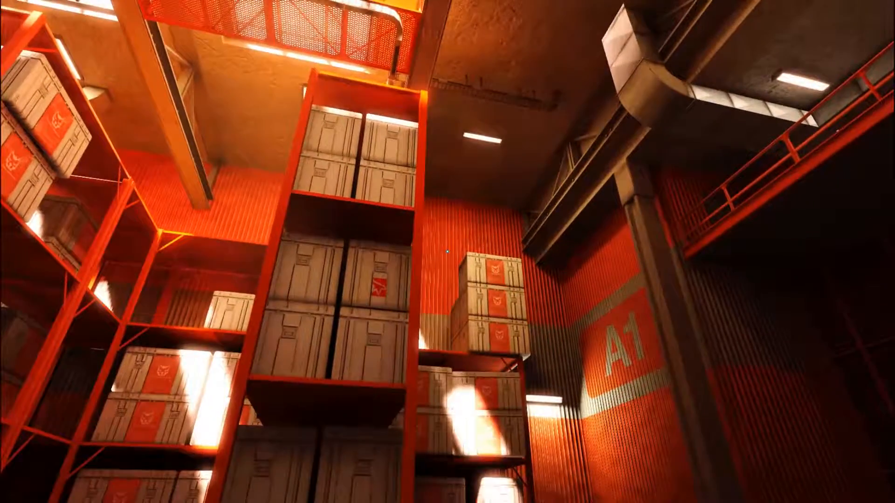
mouse_move(448, 252)
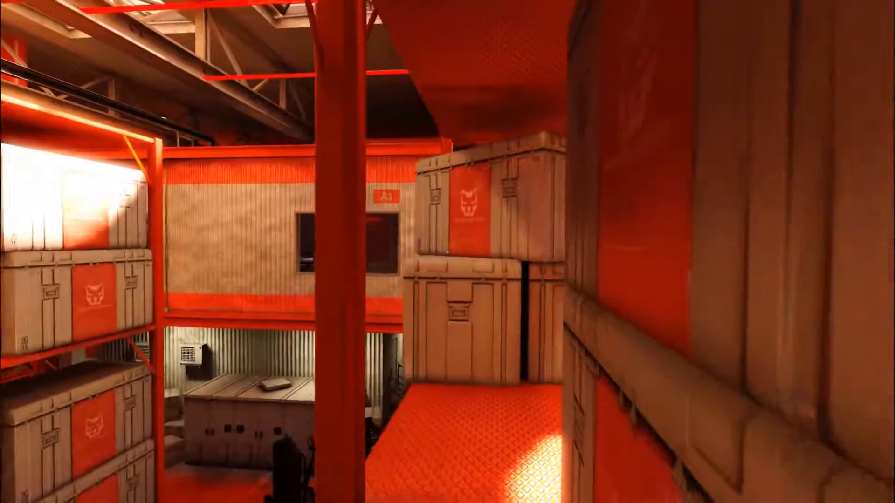
mouse_move(447, 252)
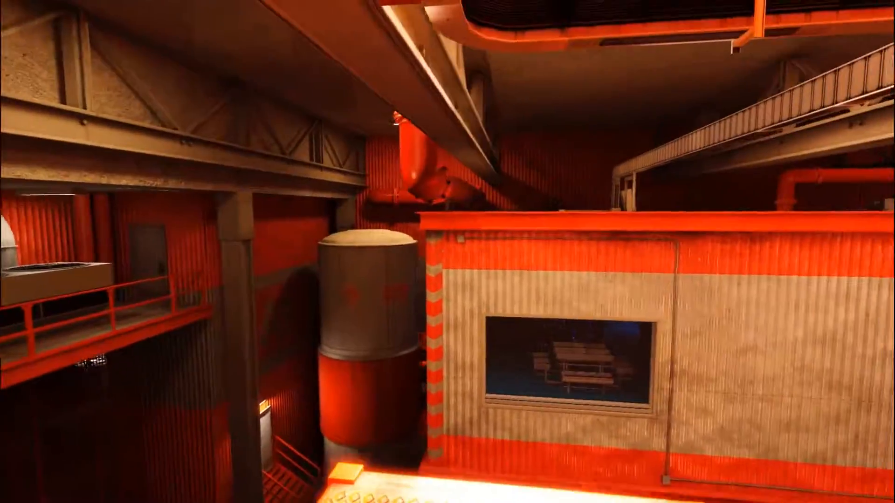
mouse_move(447, 252)
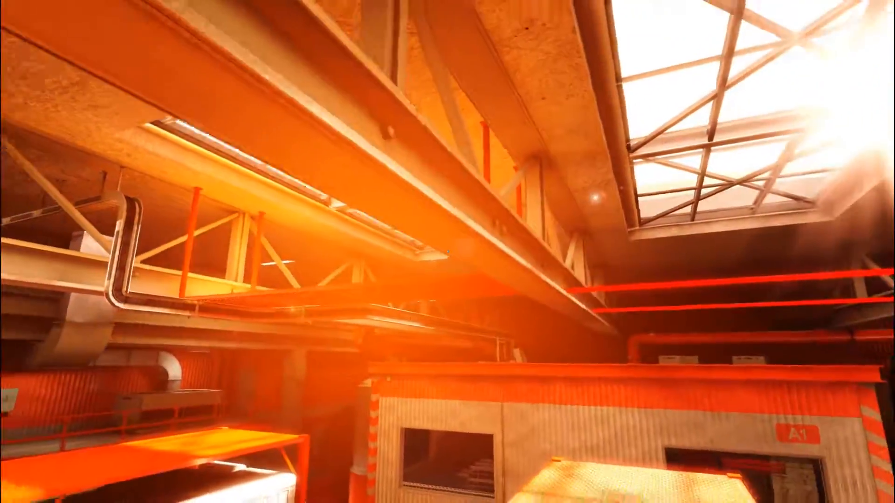
mouse_move(447, 251)
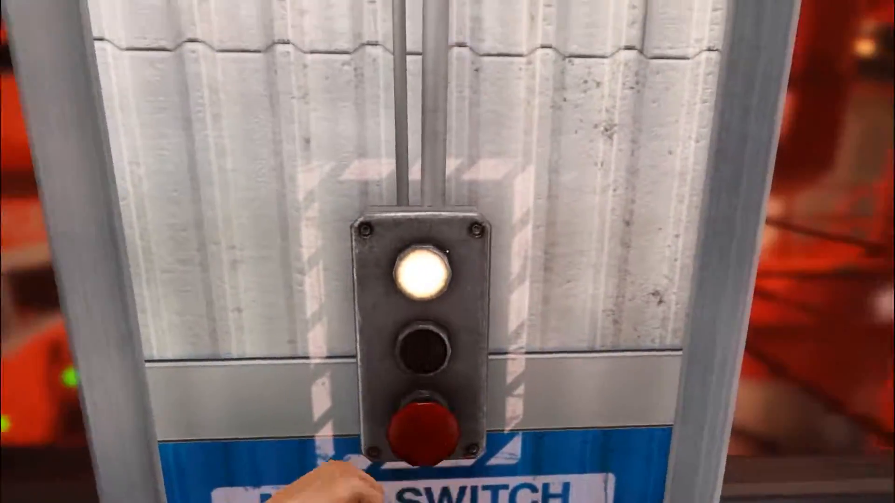
left_click(425, 419)
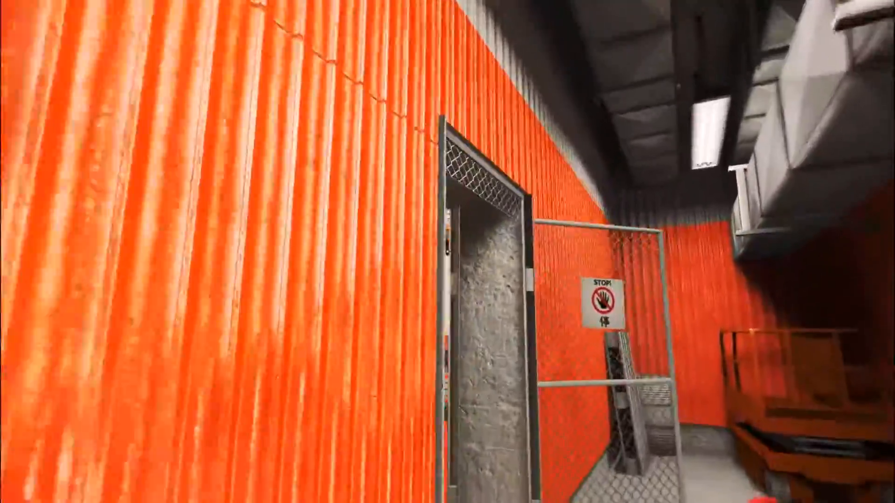
mouse_move(447, 252)
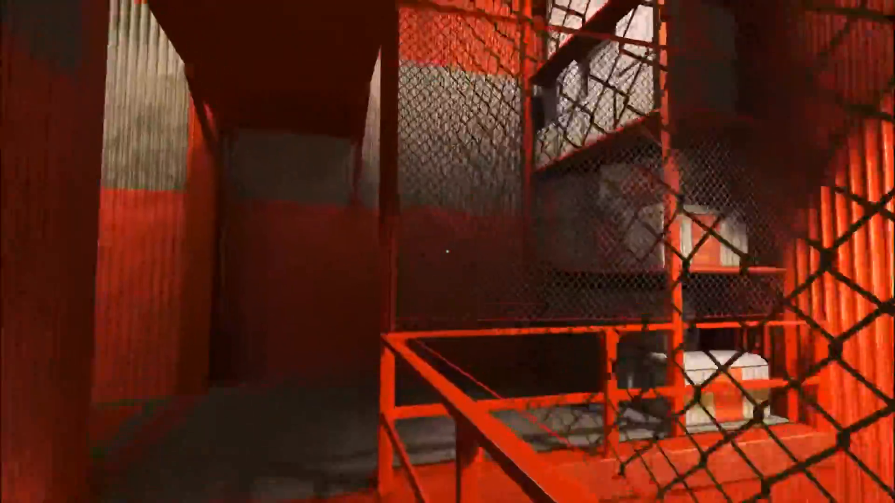
mouse_move(447, 251)
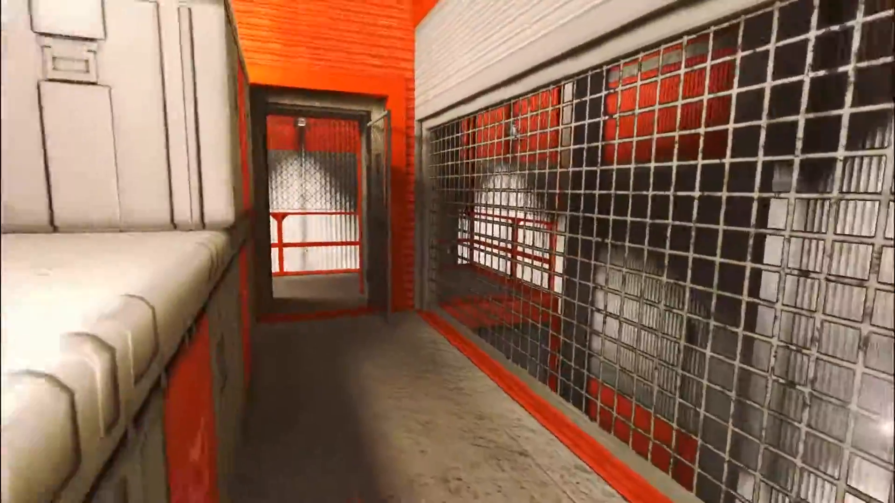
mouse_move(447, 251)
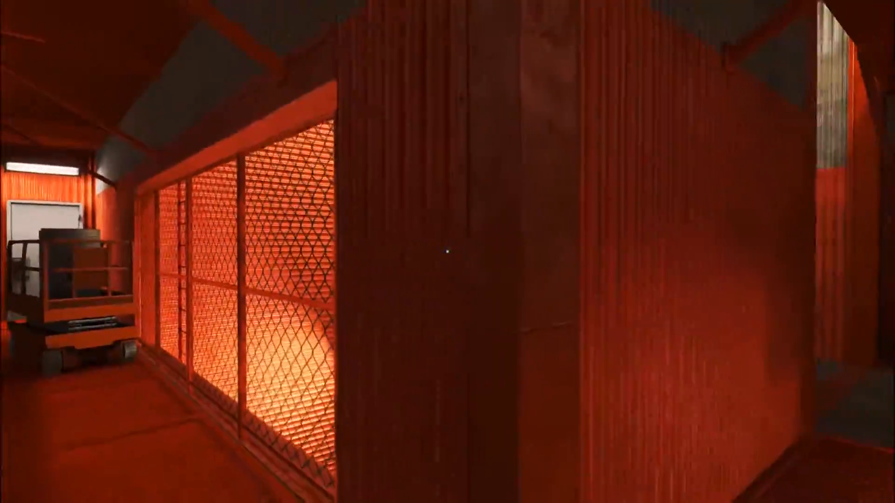
mouse_move(447, 252)
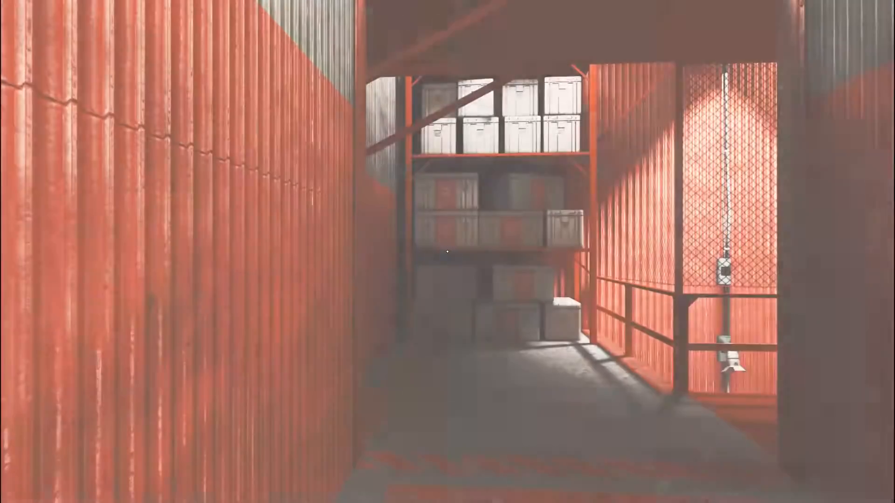
mouse_move(447, 251)
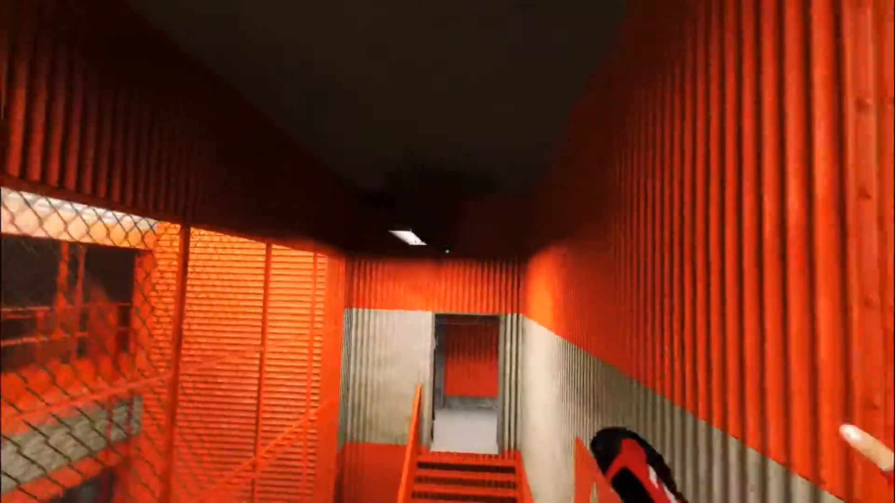
mouse_move(447, 251)
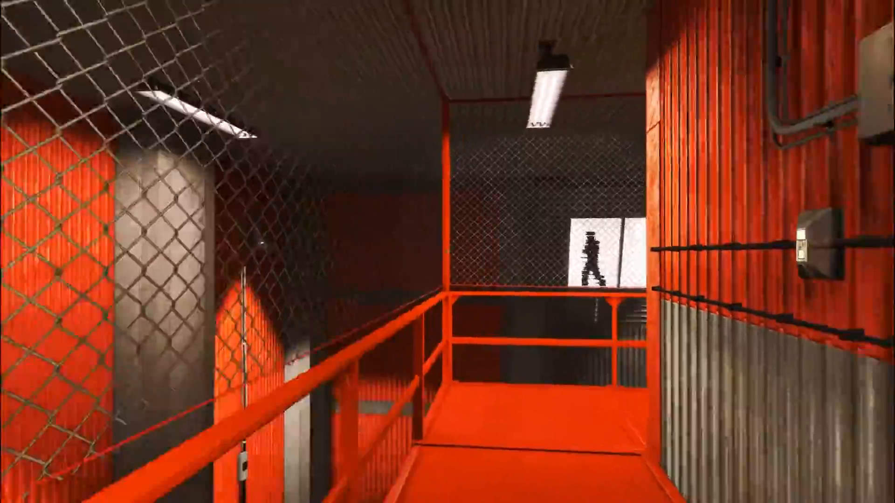